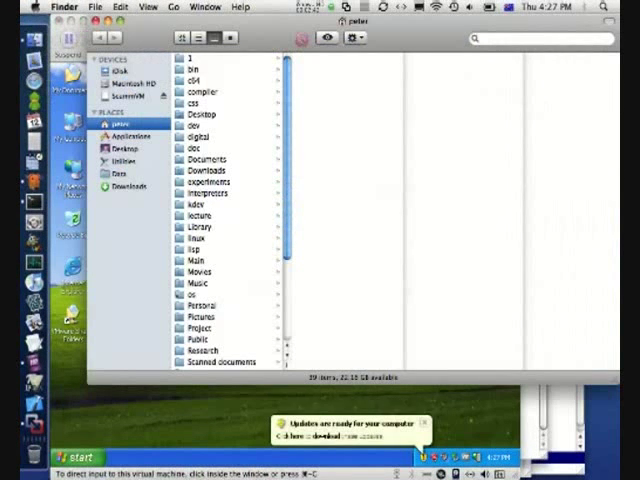
# Select the DOSBox application inside the Applications folder.
pyautogui.click(128, 136)
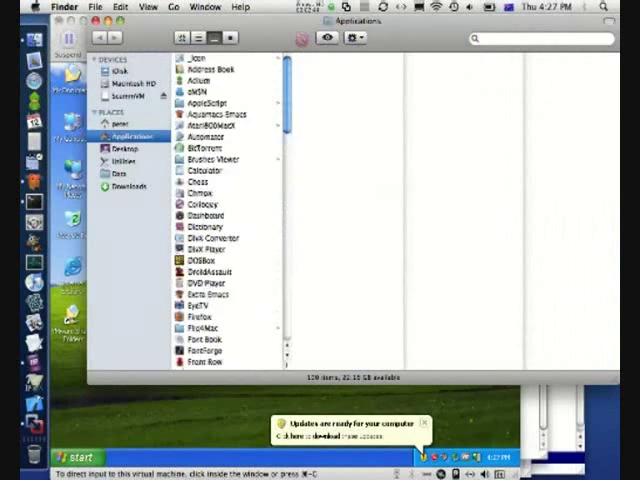
pyautogui.click(200, 260)
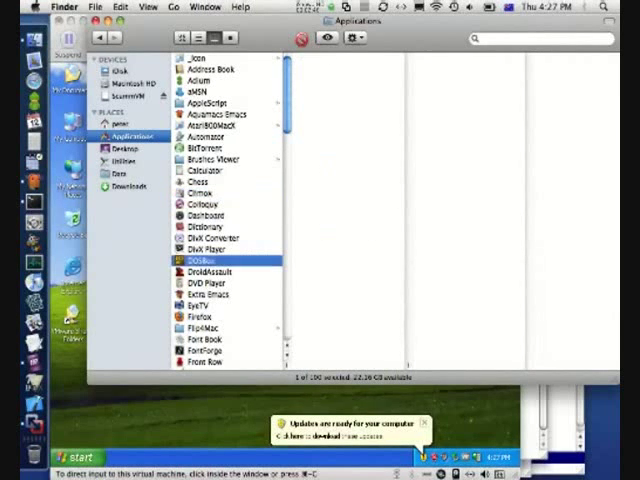
pyautogui.click(204, 260)
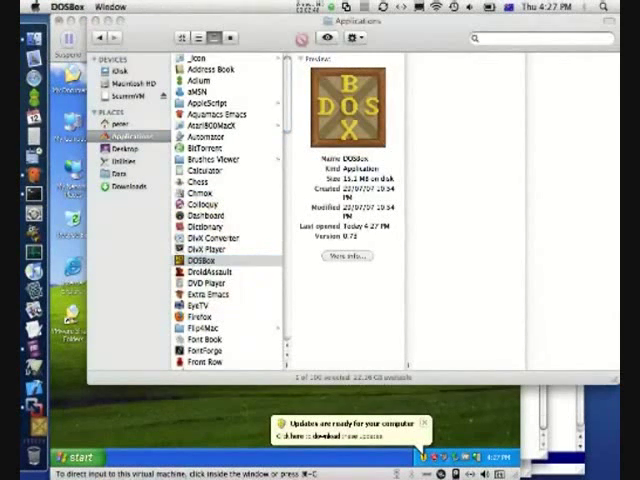
# Launch DOSBox, mount drive C, cd into progaturb and run sierra to start King's Quest.
pyautogui.doubleClick(204, 262)
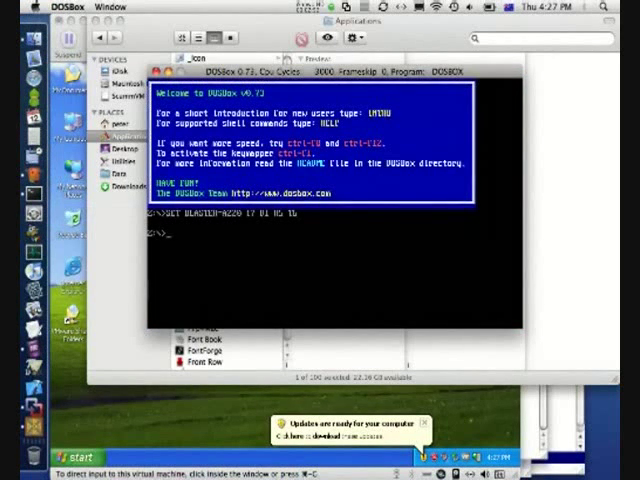
pyautogui.write('mount c: /users/peter/interpreters')
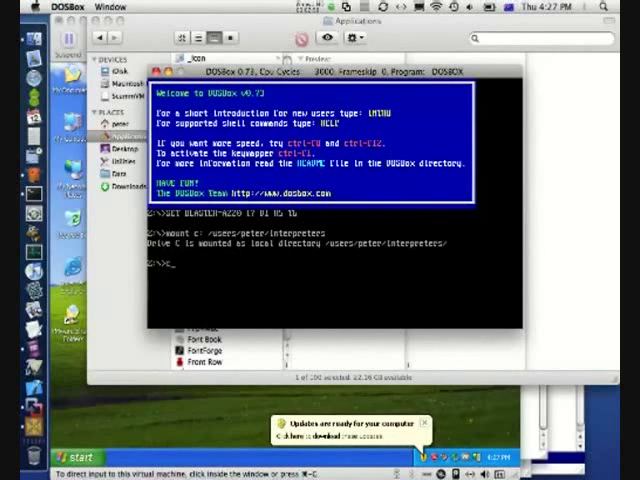
pyautogui.write('cd')
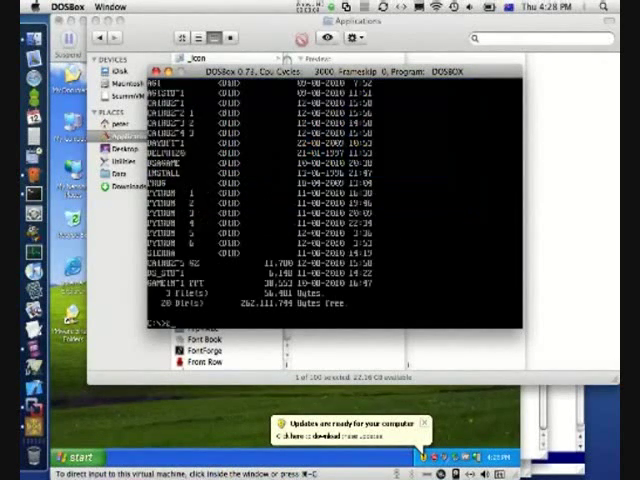
pyautogui.write('cd progaturb')
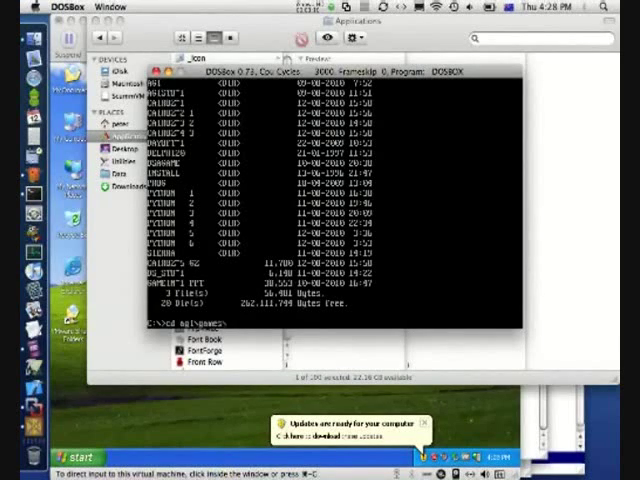
pyautogui.write('sierra')
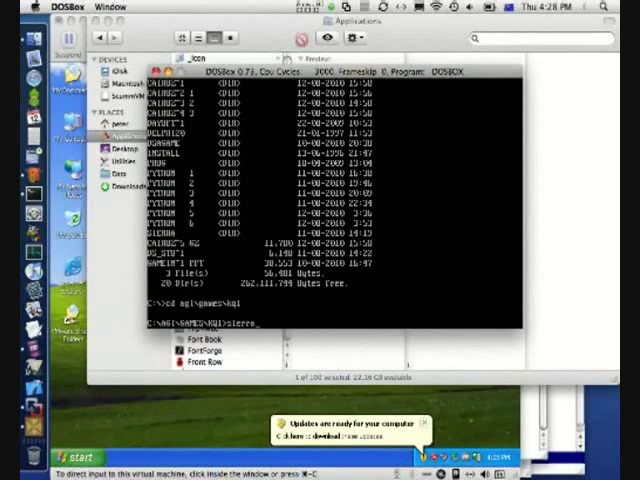
pyautogui.press('Return')
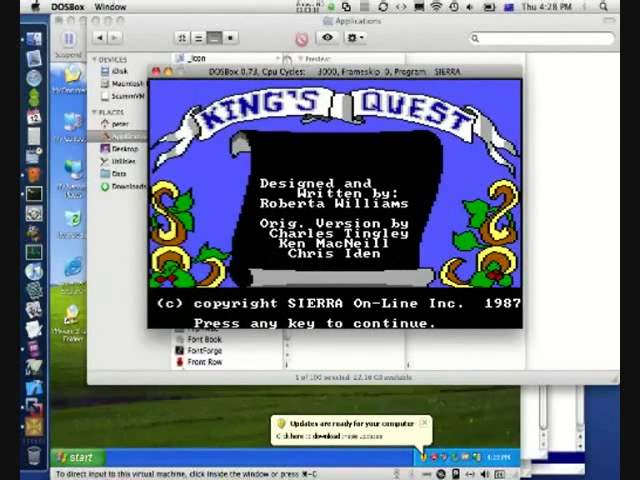
# Dismiss the King's Quest title screen to reach the castle scene.
pyautogui.press('enter')
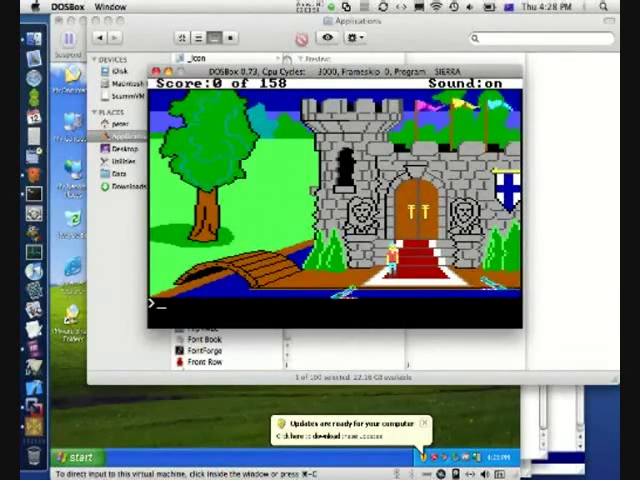
# Bring up the game's ENTER to quit / ESC to keep playing prompt.
pyautogui.press('Enter')
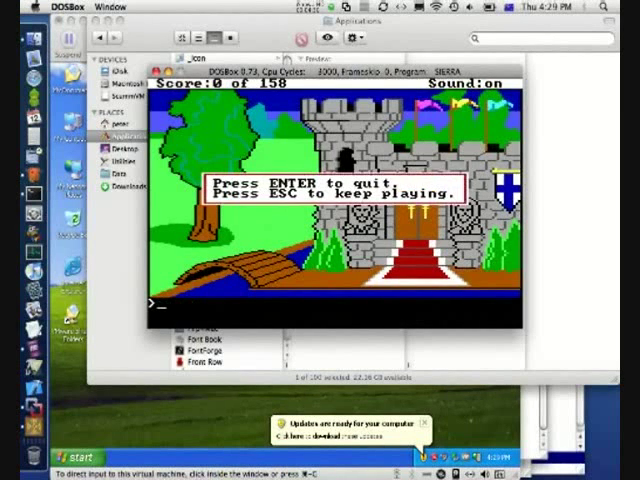
pyautogui.press('enter')
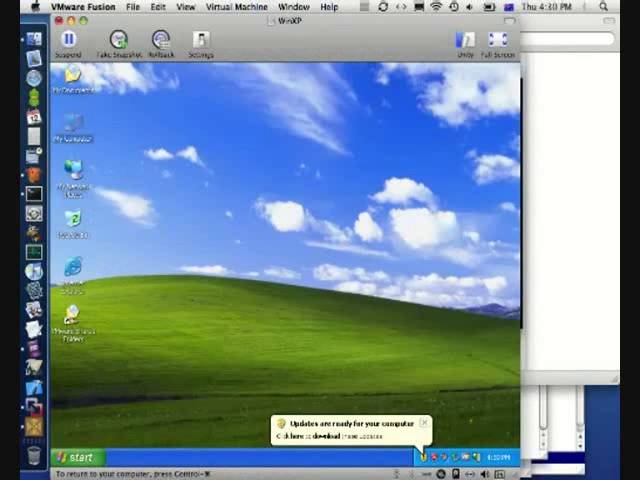
# Browse My Computer toward the AGI Studio program.
pyautogui.doubleClick(70, 150)
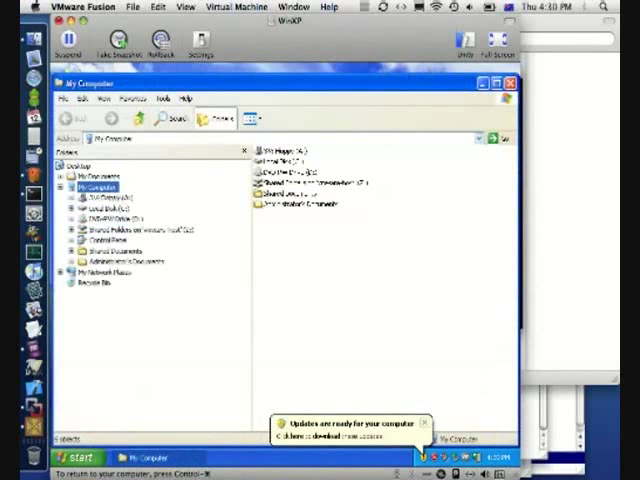
pyautogui.click(140, 230)
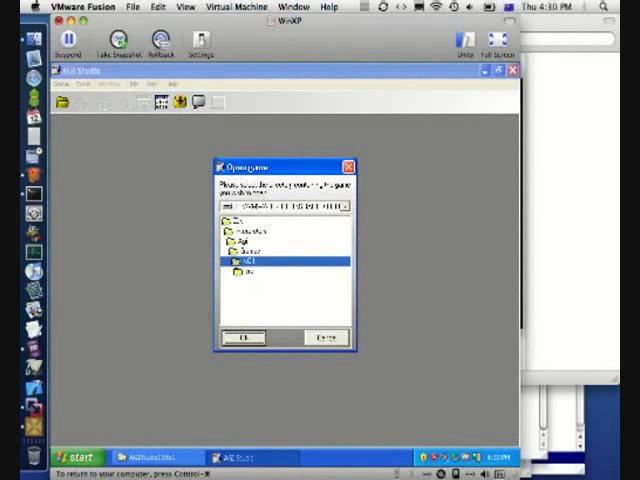
pyautogui.click(244, 336)
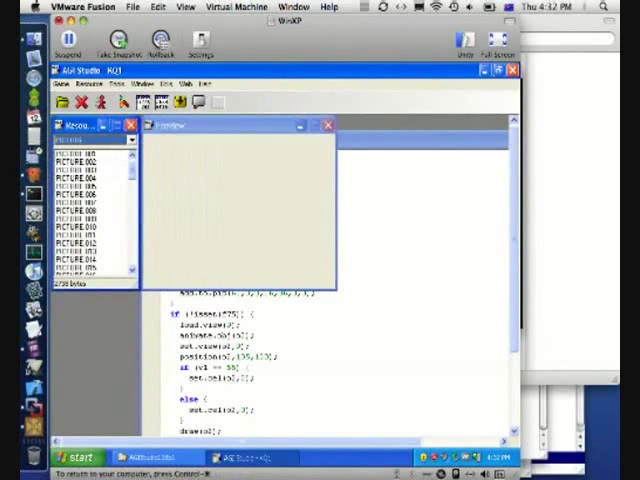
# Maximize the room 2 logic editor to fill the workspace.
pyautogui.click(80, 178)
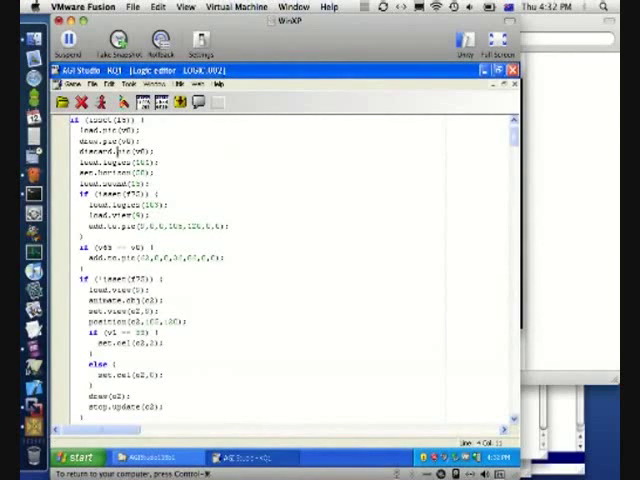
# Scroll down the room 2 logic to the message to be edited.
pyautogui.scroll(-3)
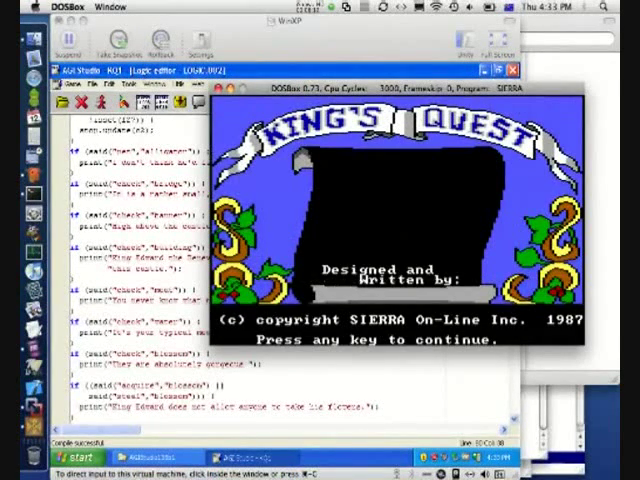
# Dismiss the title screen and enter 'tp' to reach the castle scene.
pyautogui.press('space')
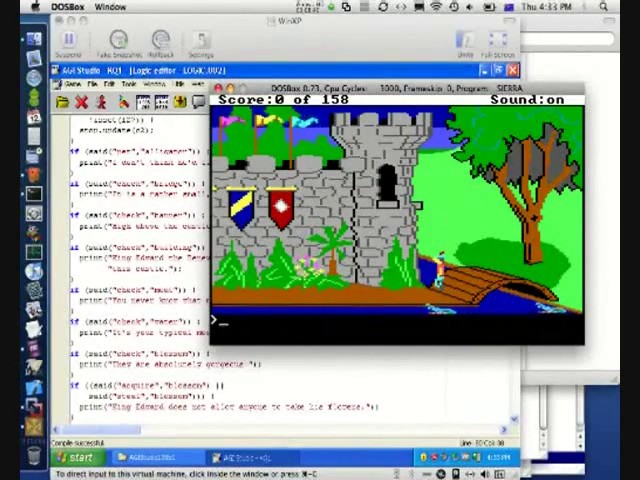
pyautogui.write('tp')
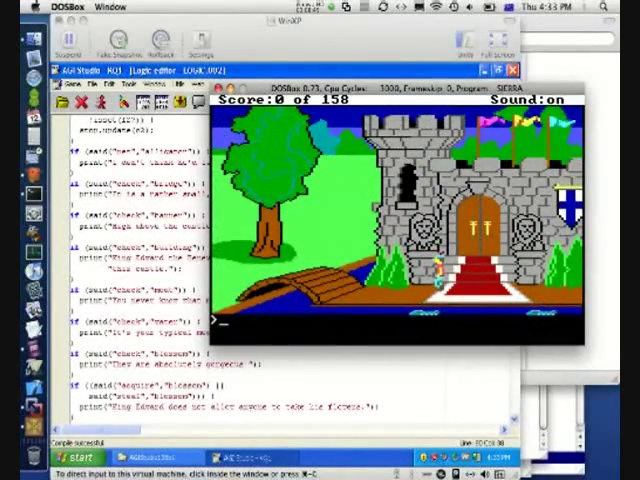
# Enter 'pet allic' to read the alligator reply, then quit the game.
pyautogui.write('pet allic')
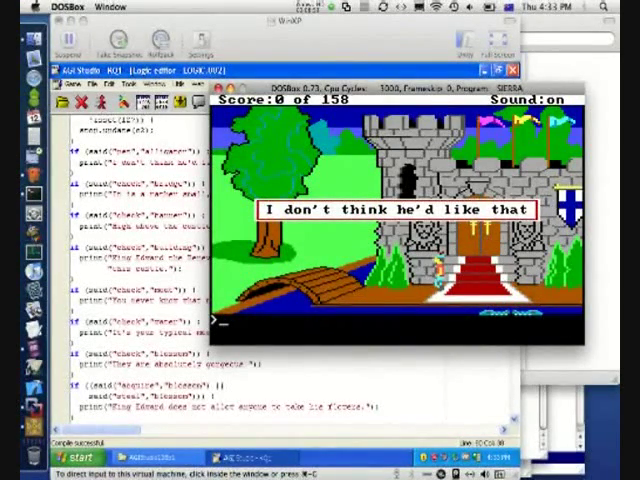
pyautogui.write('qui')
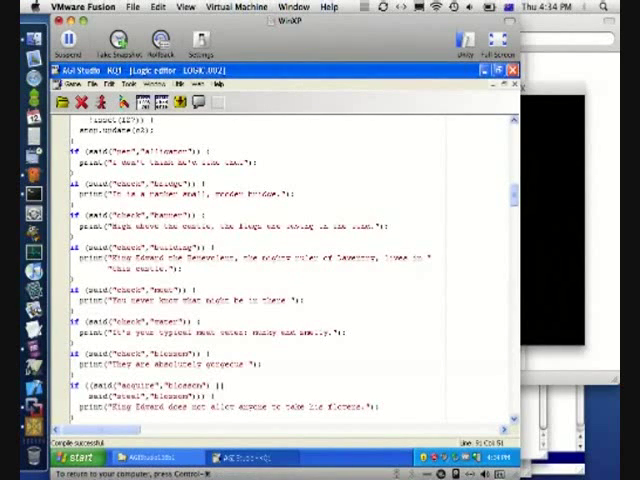
pyautogui.scroll(-3)
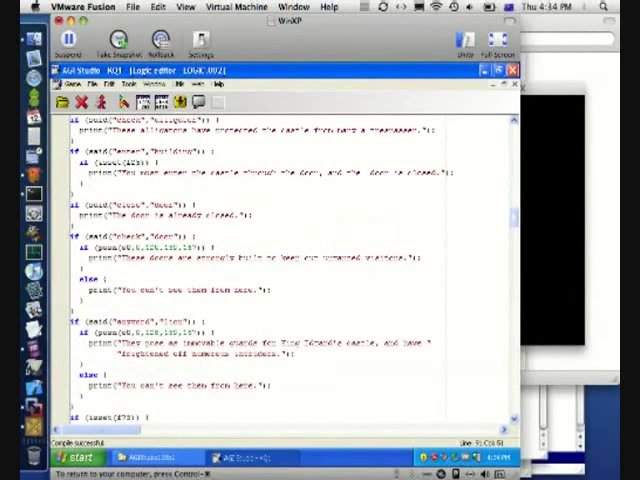